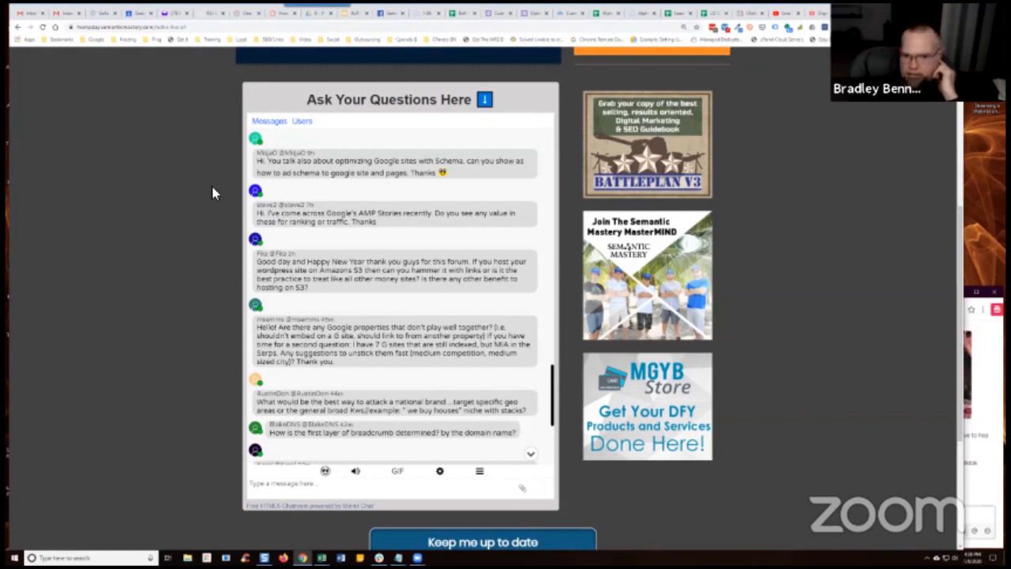
pyautogui.moveTo(190, 199)
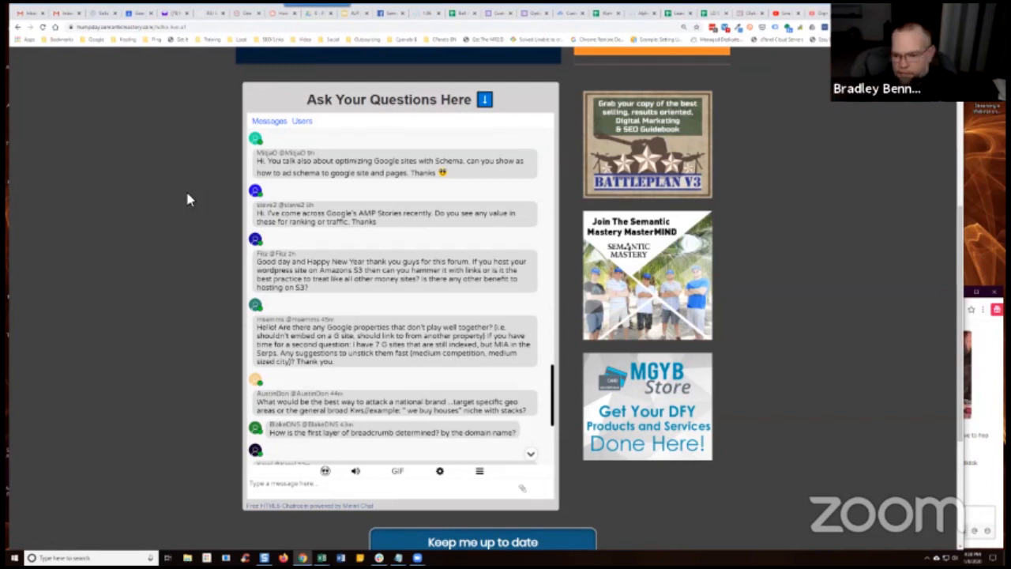
pyautogui.moveTo(808, 182)
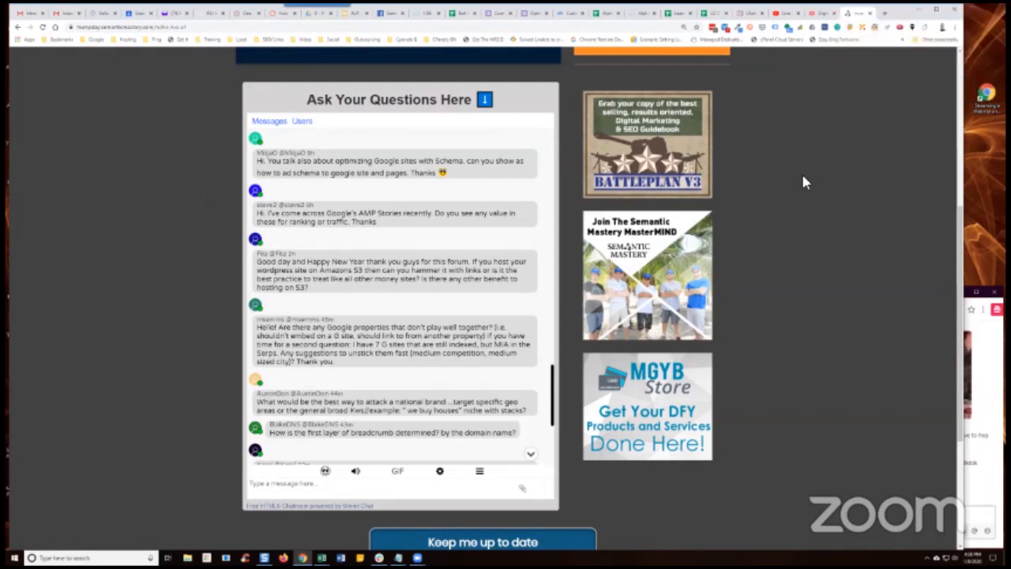
pyautogui.moveTo(761, 184)
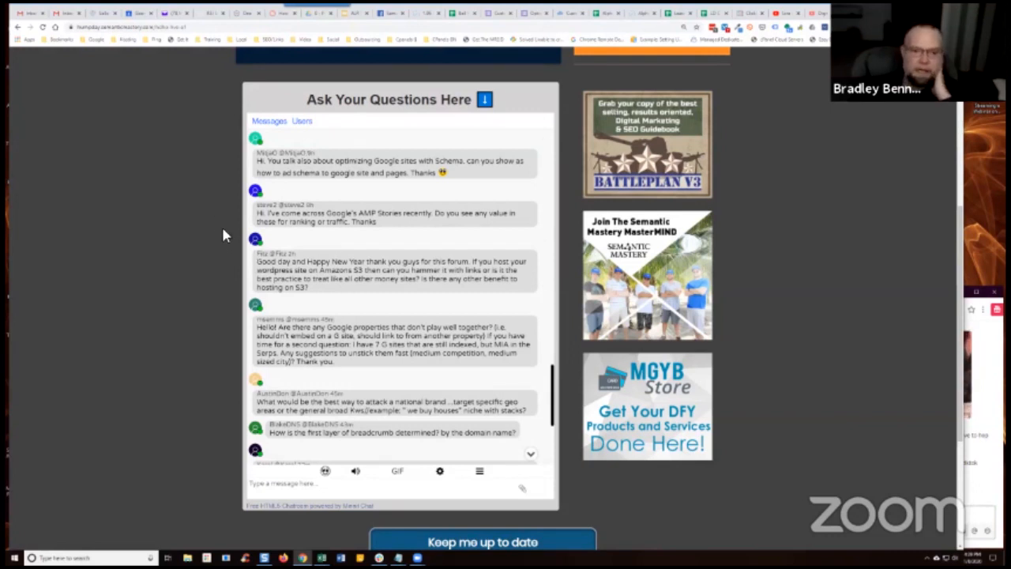
pyautogui.moveTo(211, 231)
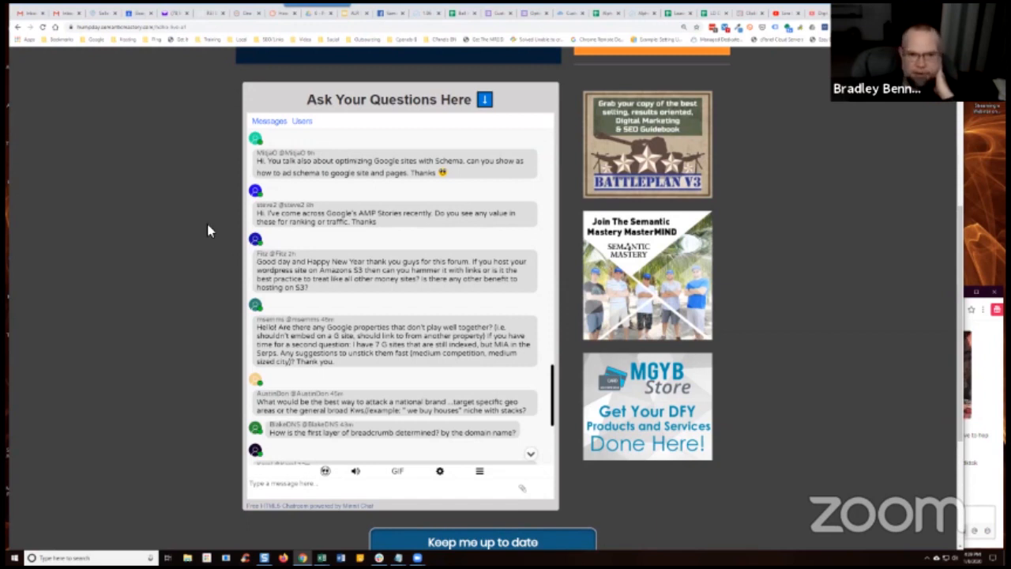
pyautogui.moveTo(197, 220)
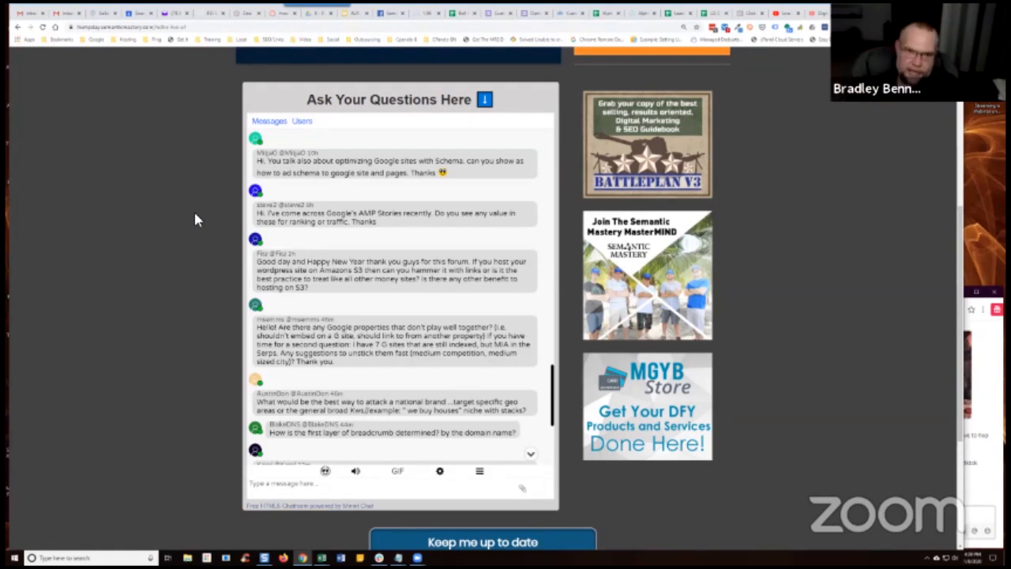
pyautogui.moveTo(180, 205)
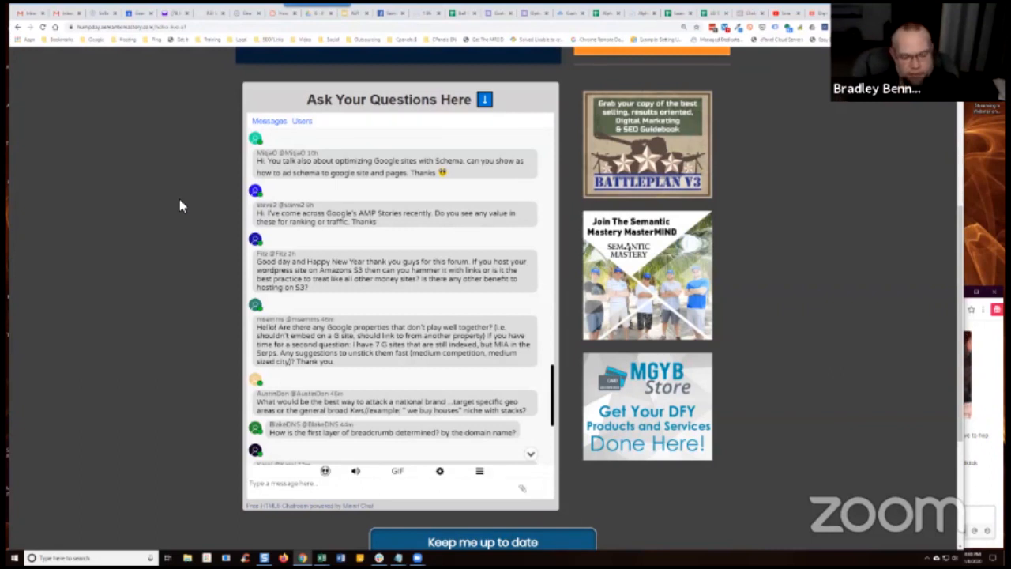
pyautogui.moveTo(139, 142)
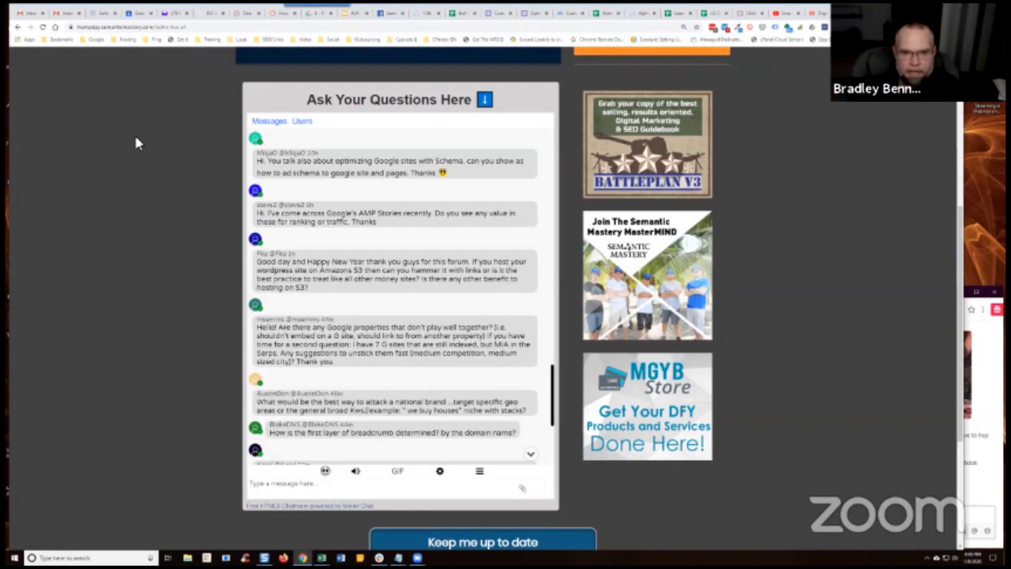
pyautogui.moveTo(152, 162)
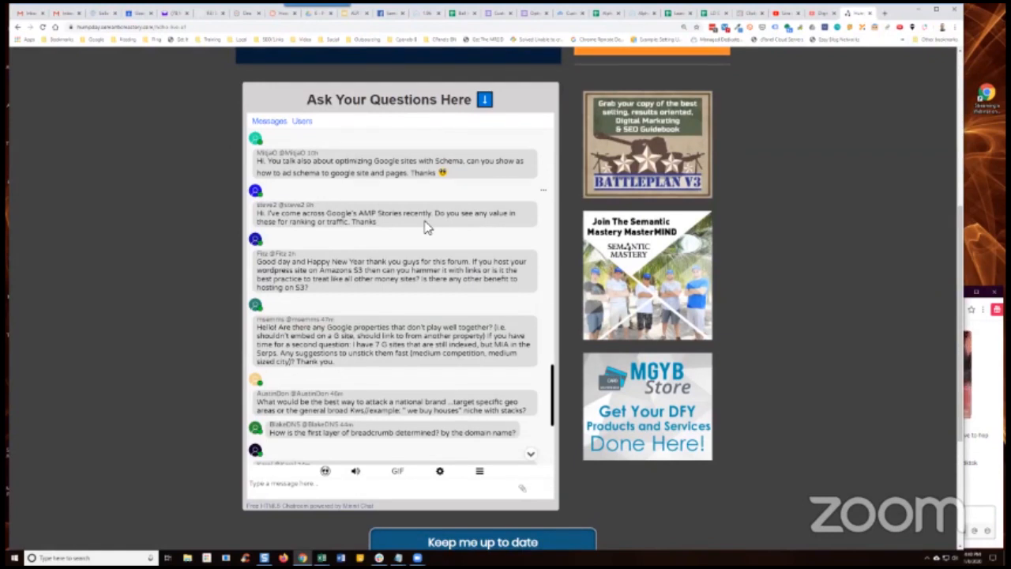
pyautogui.moveTo(129, 259)
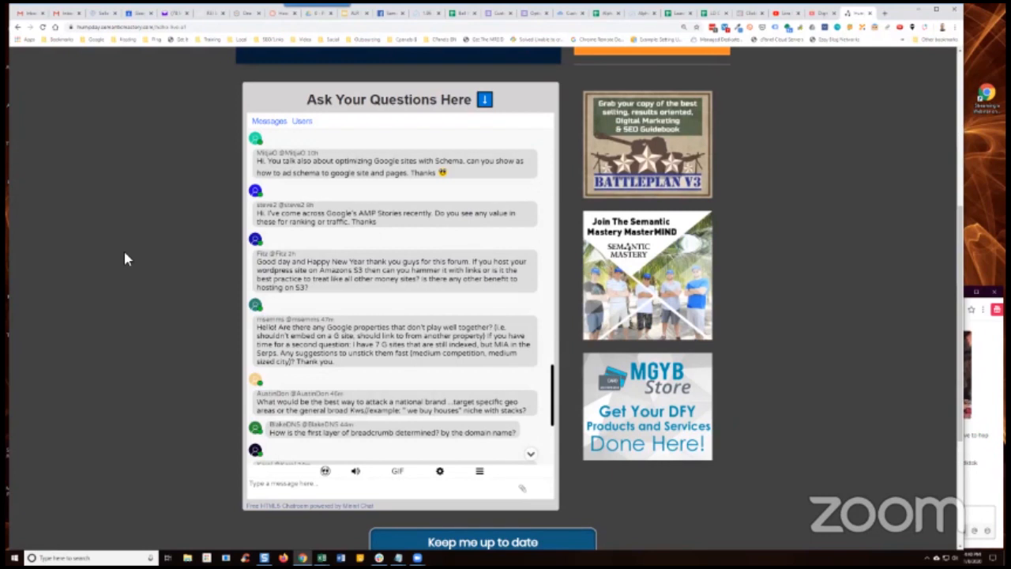